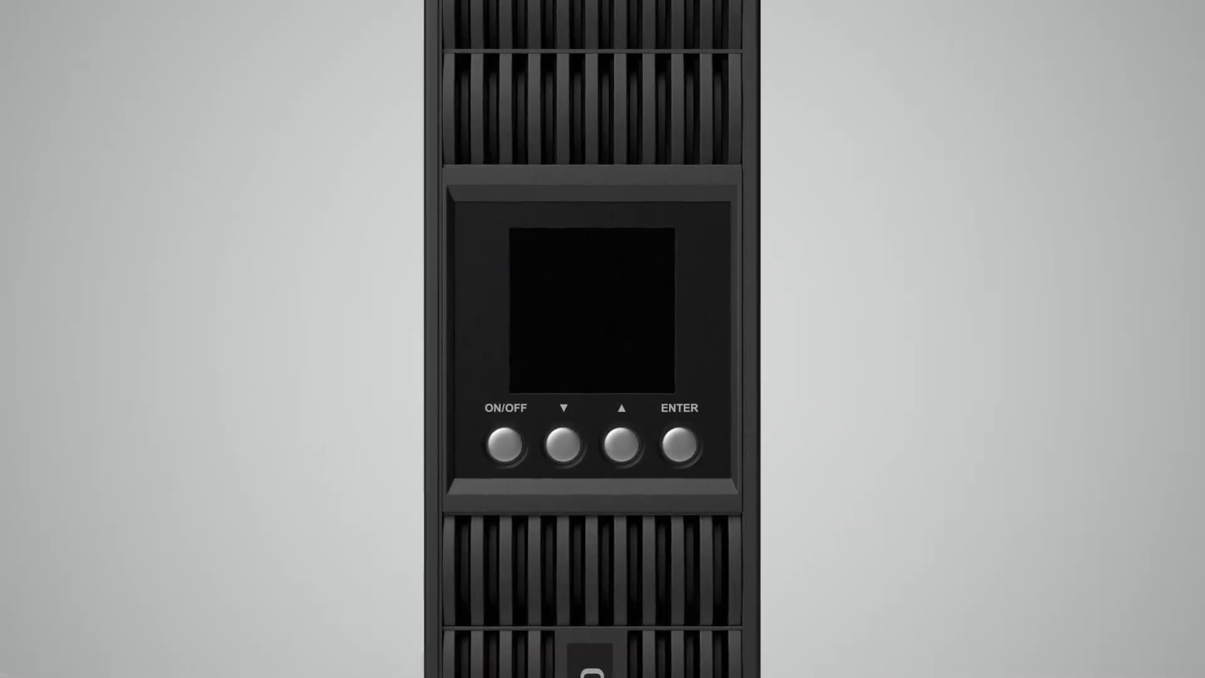
Step: Play the video until the UPS LCD shows the STATUS screen with OUT voltage and battery bars
click(504, 445)
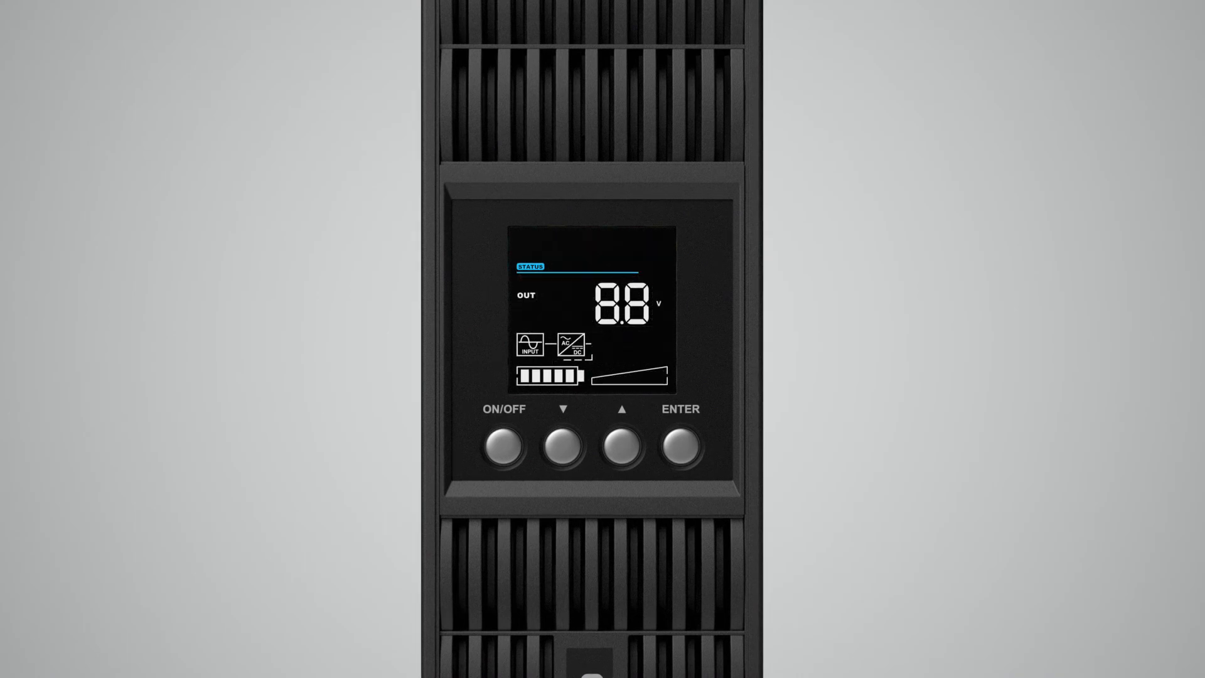